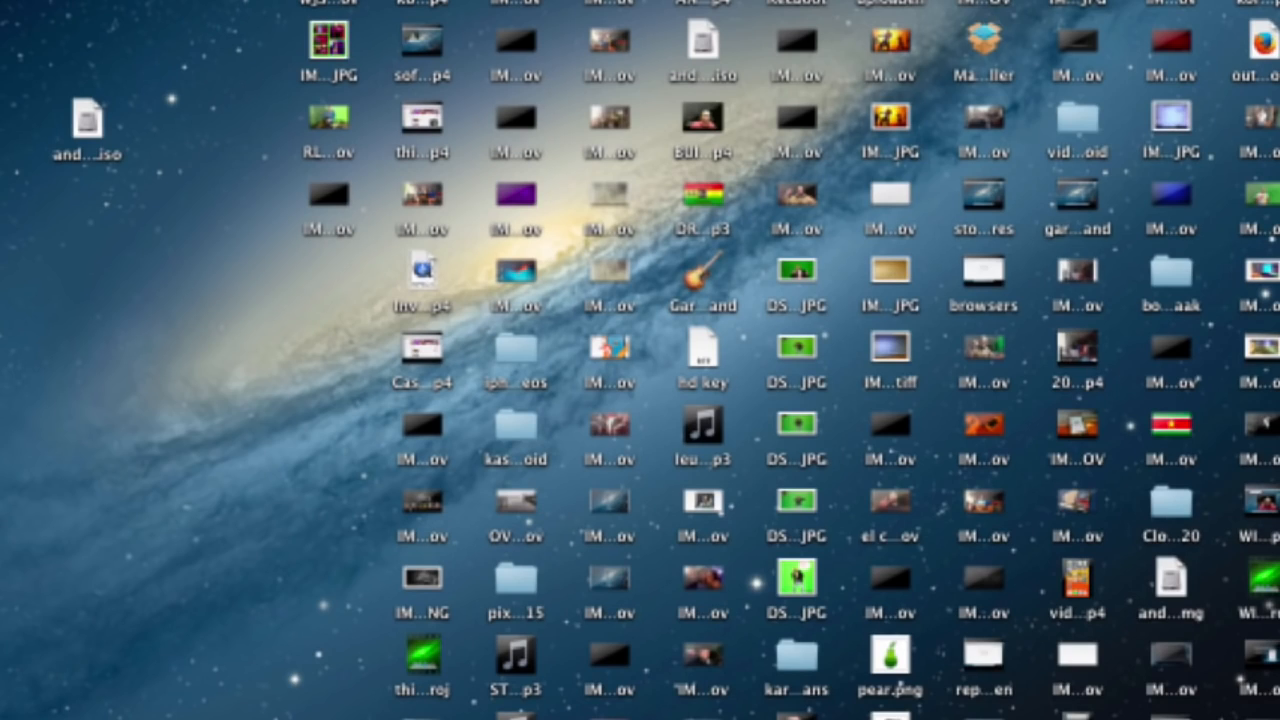
Launch Disk Utility, listing the disk images and the 8.02 GB Lexar USB drive
{"action": "left_click", "coordinate": [88, 118]}
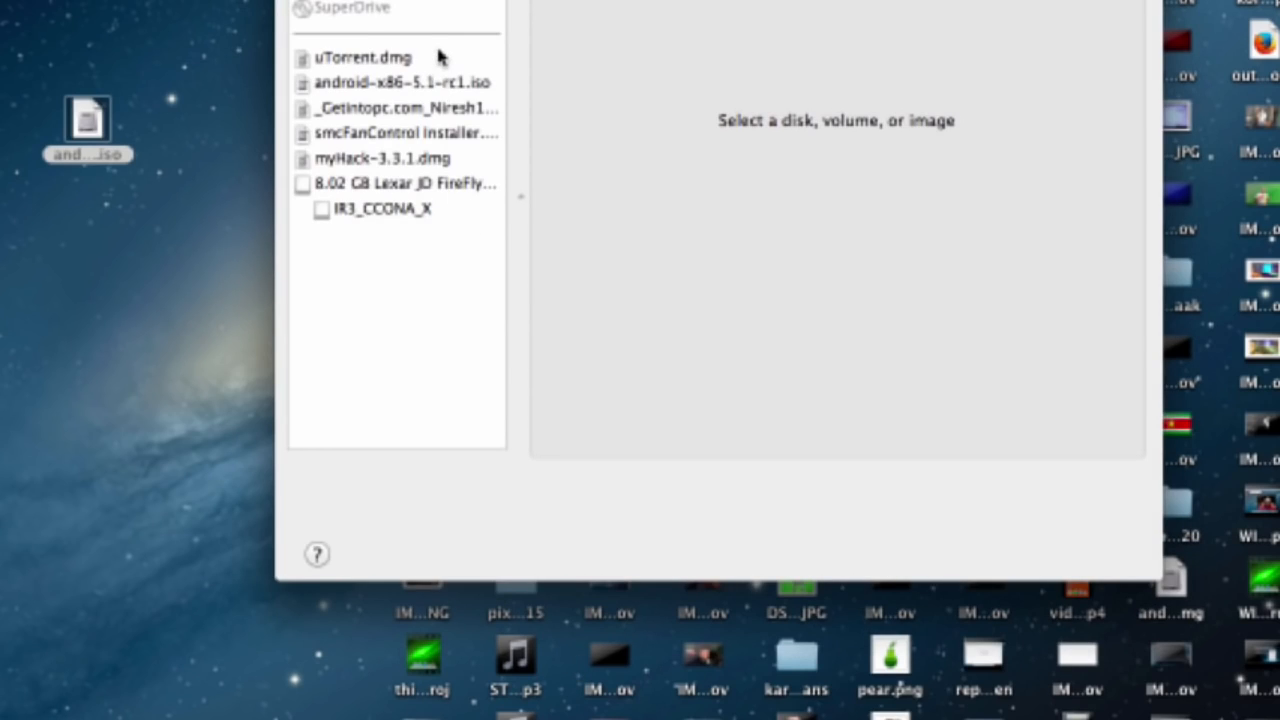
Erase the IR3_CCONA_X USB volume as MS-DOS (FAT)
{"action": "left_click", "coordinate": [380, 208]}
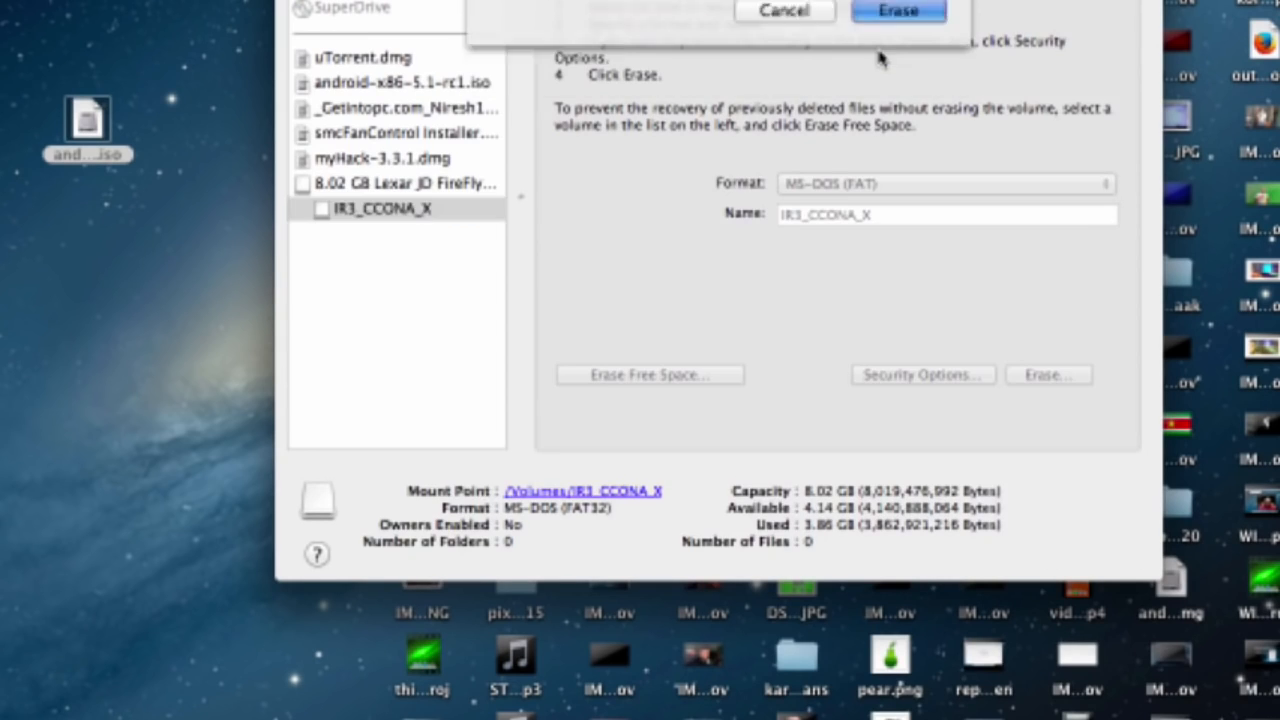
{"action": "left_click", "coordinate": [896, 12]}
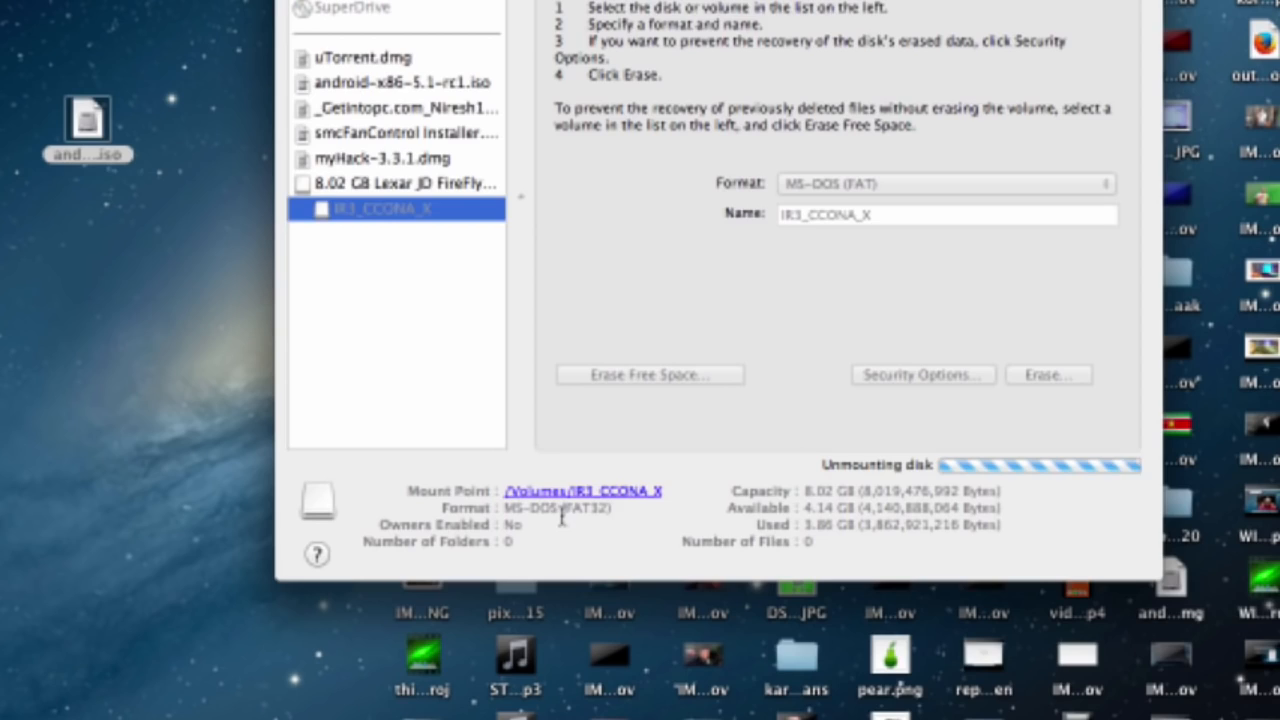
{"action": "left_click", "coordinate": [1048, 374]}
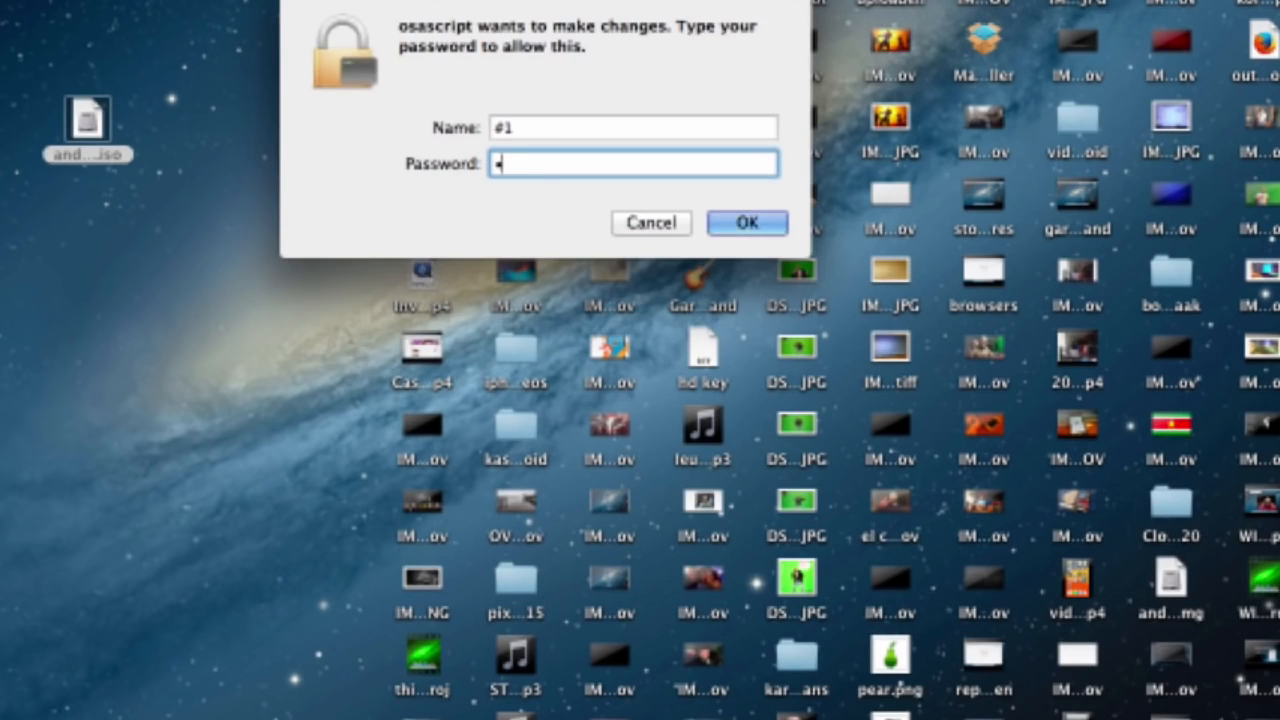
Authorize UNetbootin and start browsing for a disk image file
{"action": "left_click", "coordinate": [746, 222]}
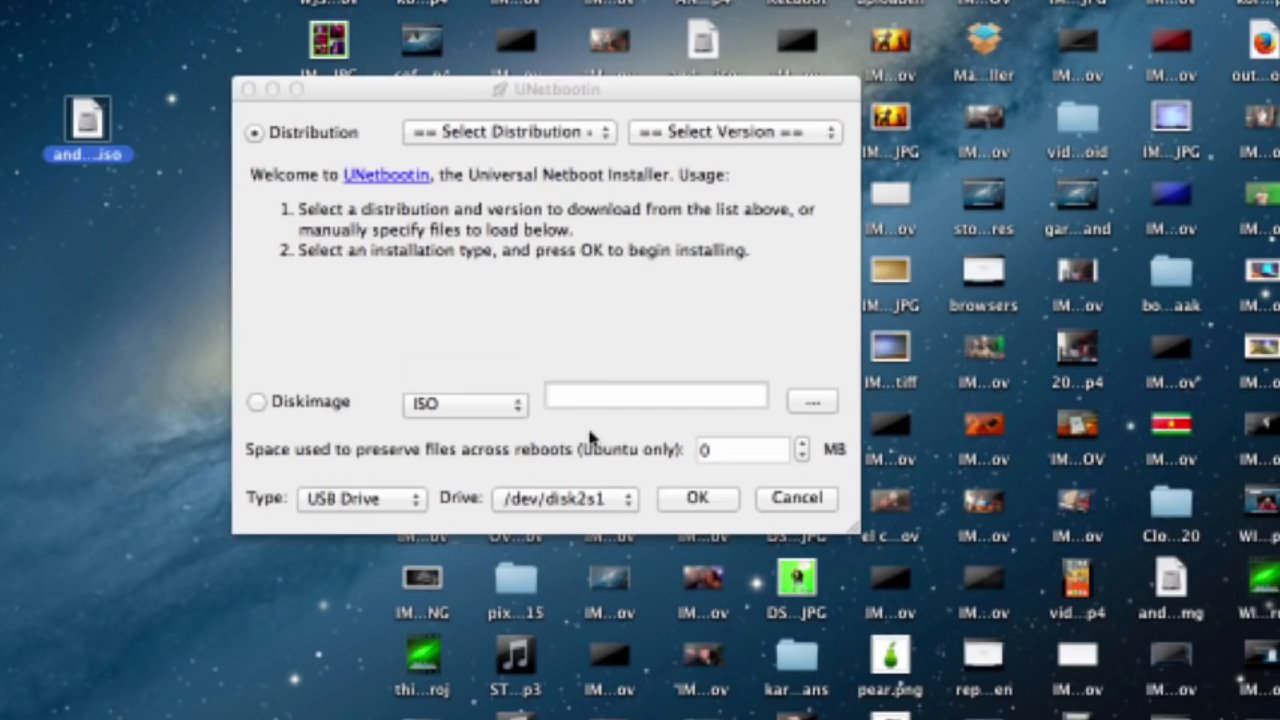
{"action": "mouse_move", "coordinate": [836, 384]}
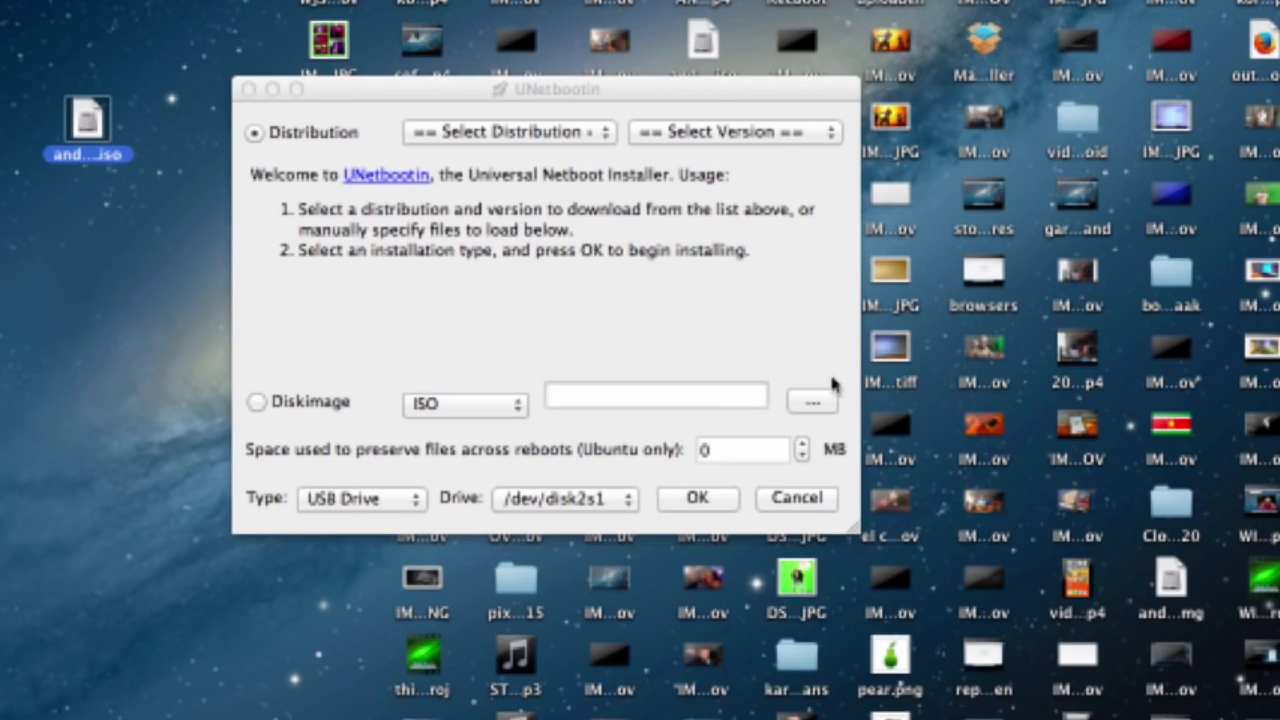
{"action": "left_click", "coordinate": [812, 400]}
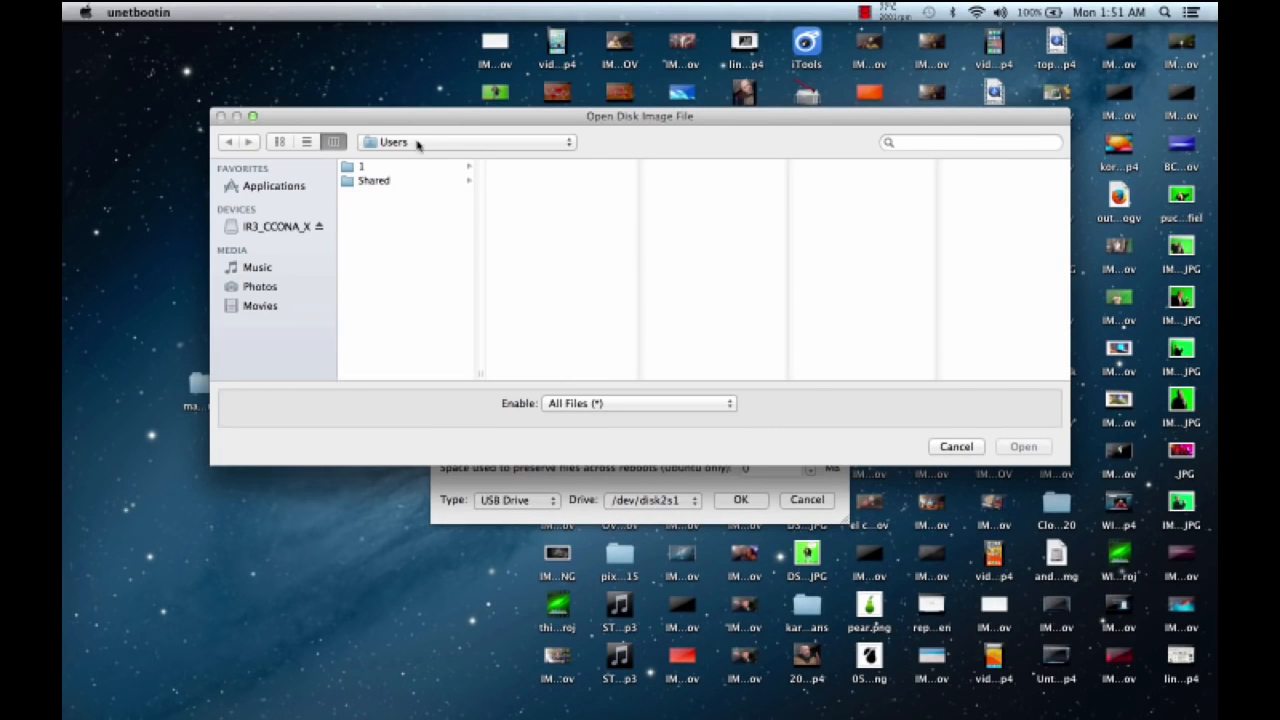
Select the android-x86-6.0 ISO from the Desktop as the image for /dev/disk2s1
{"action": "left_click", "coordinate": [360, 166]}
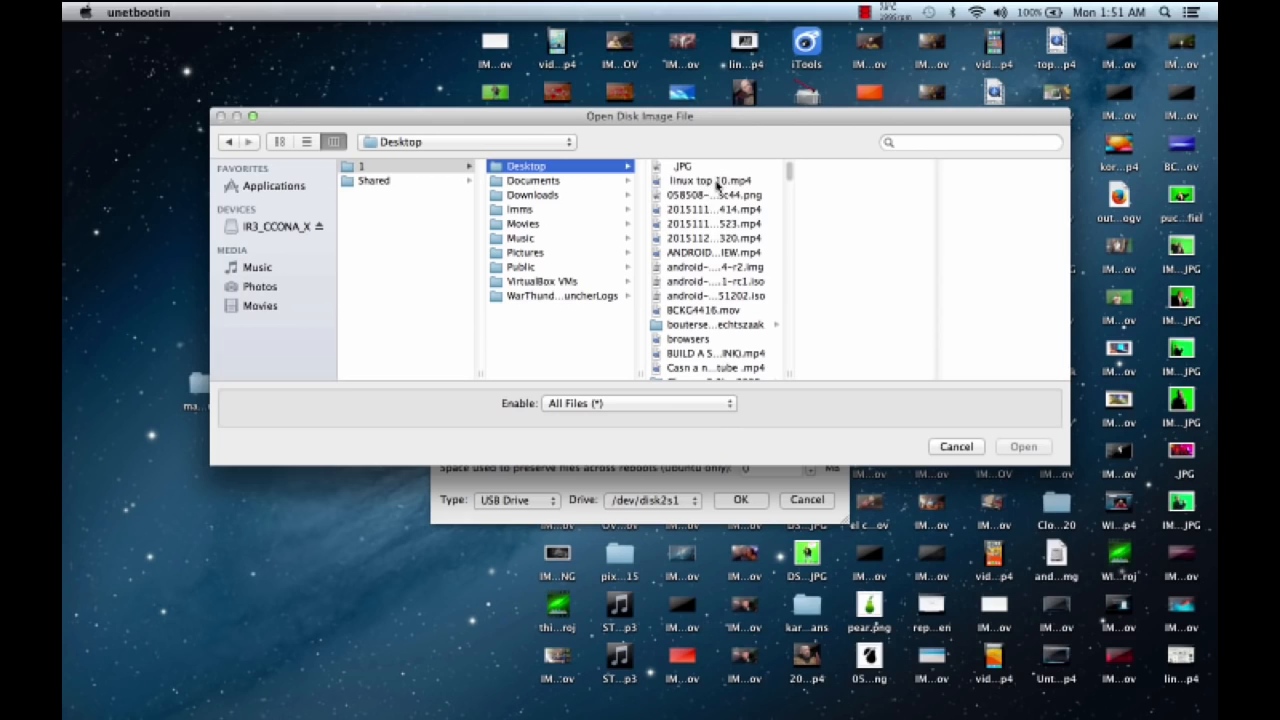
{"action": "mouse_move", "coordinate": [724, 290]}
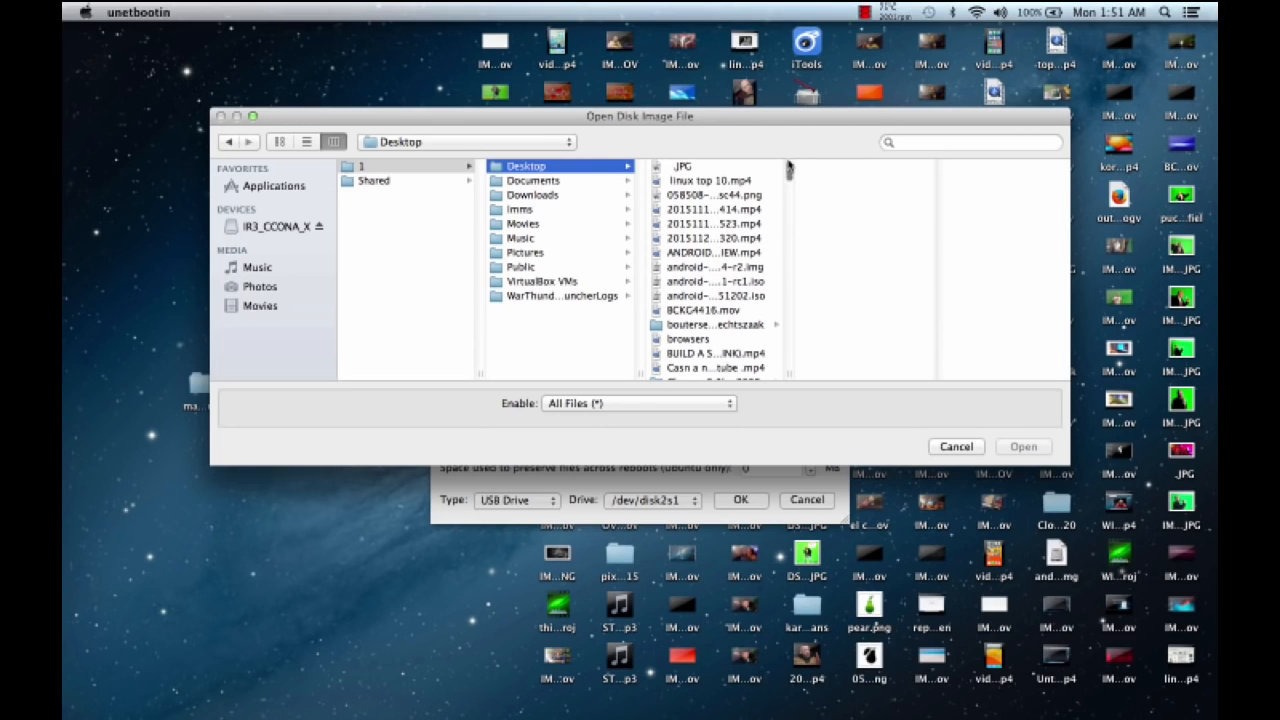
{"action": "scroll", "scroll_direction": "down", "scroll_amount": 3}
{"action": "type", "text": "android"}
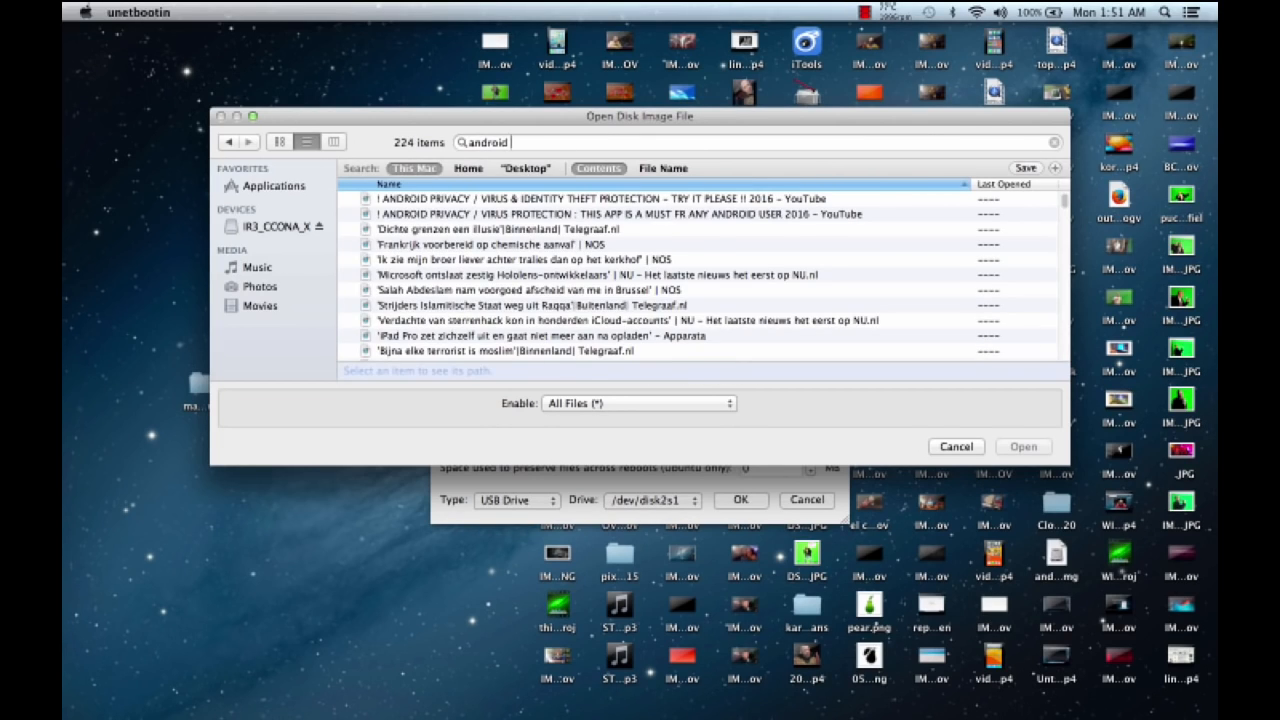
{"action": "type", "text": "6"}
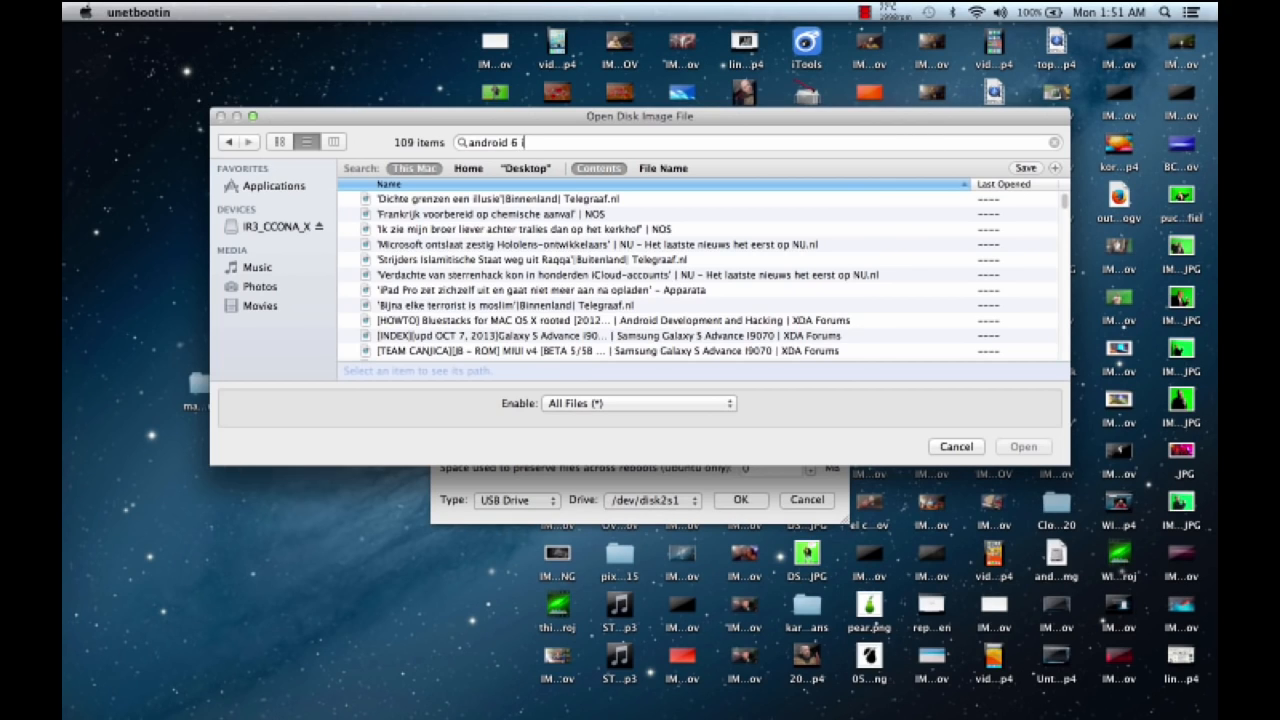
{"action": "left_click", "coordinate": [1022, 446]}
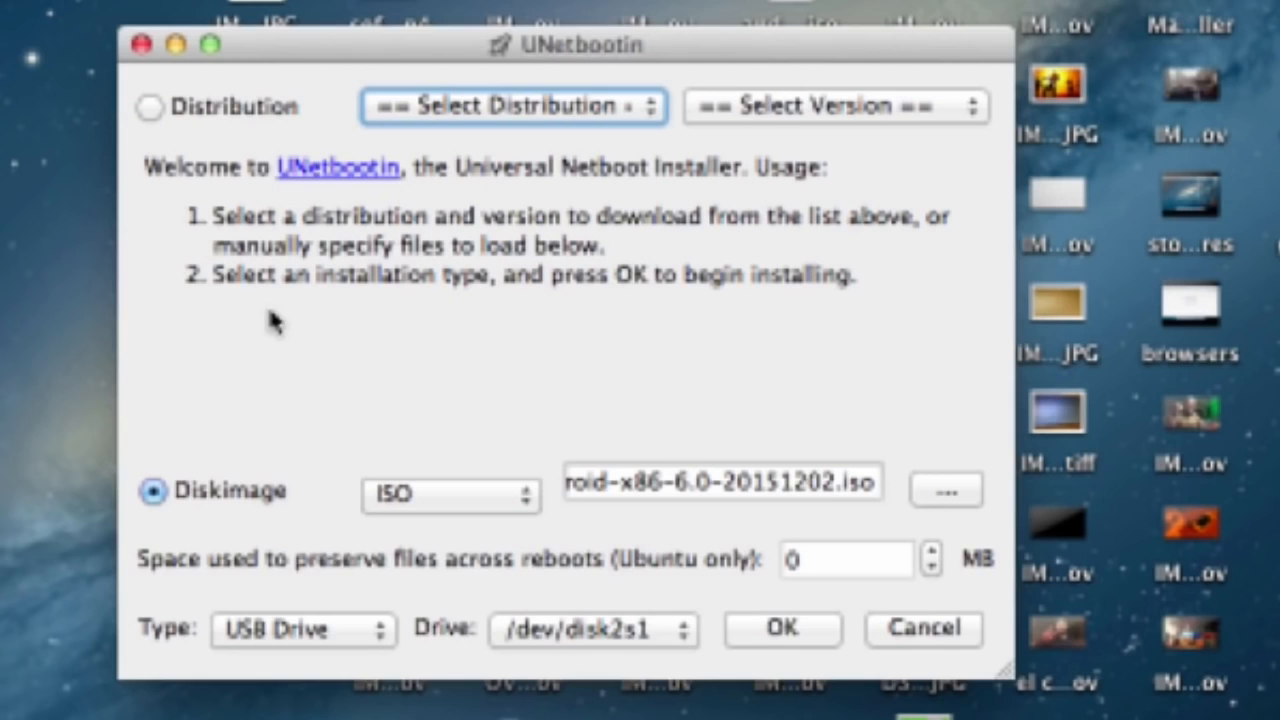